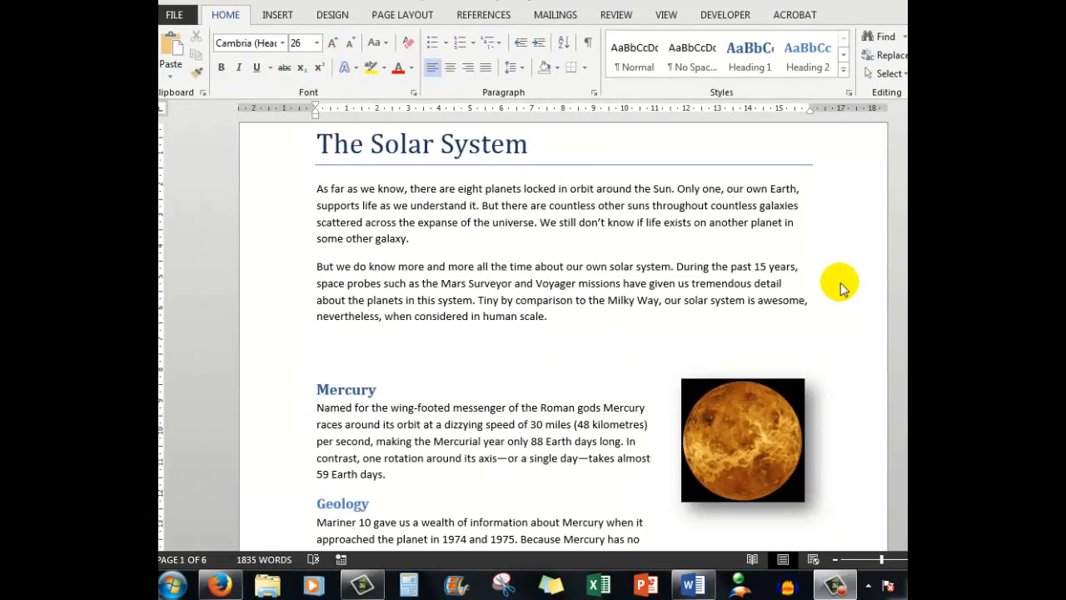
{"action": "mouse_move", "coordinate": [240, 536]}
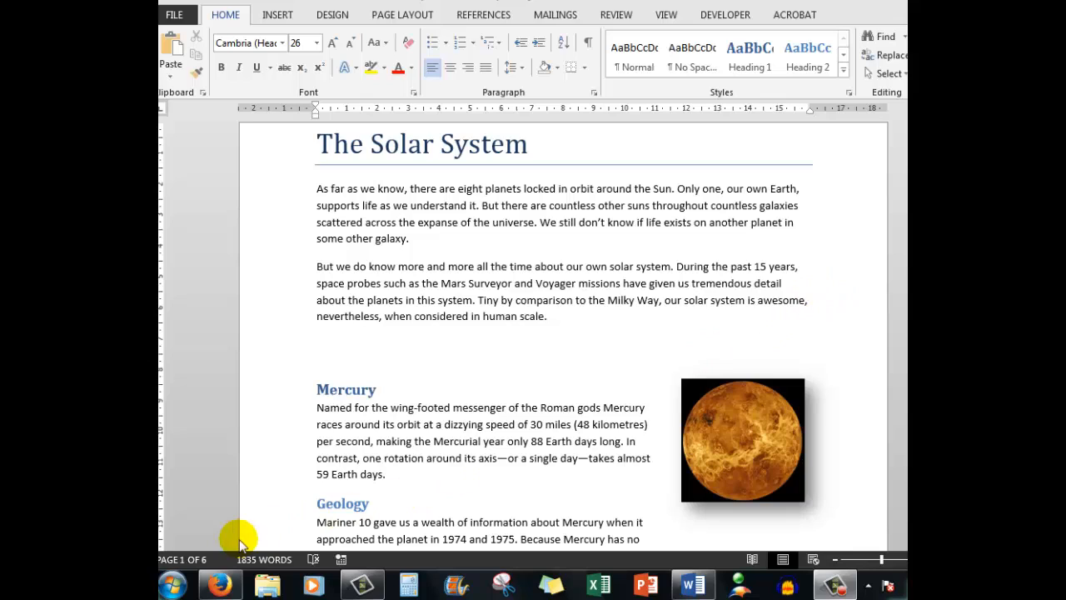
{"action": "mouse_move", "coordinate": [713, 326]}
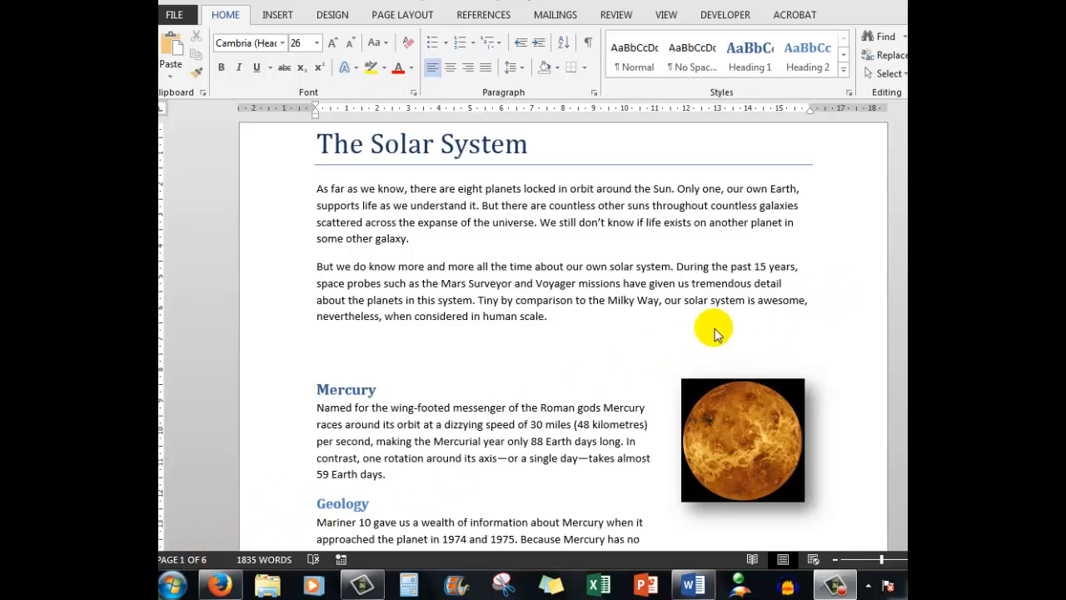
{"action": "mouse_move", "coordinate": [846, 191]}
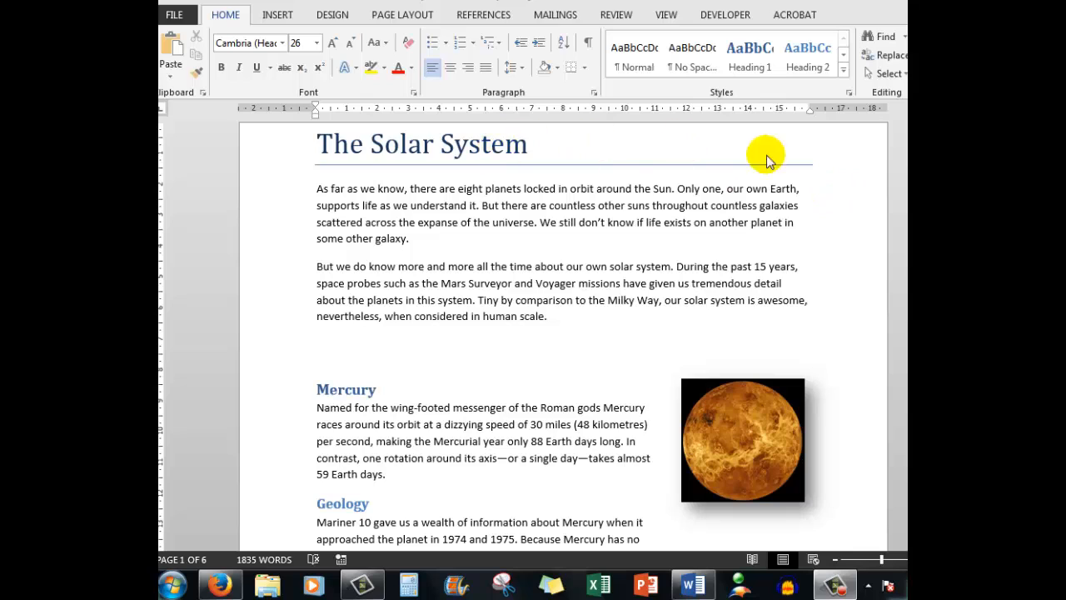
Step: Select the Mercury heading and start a Mark Index Entry for it
{"action": "scroll", "scroll_direction": "down", "scroll_amount": 3}
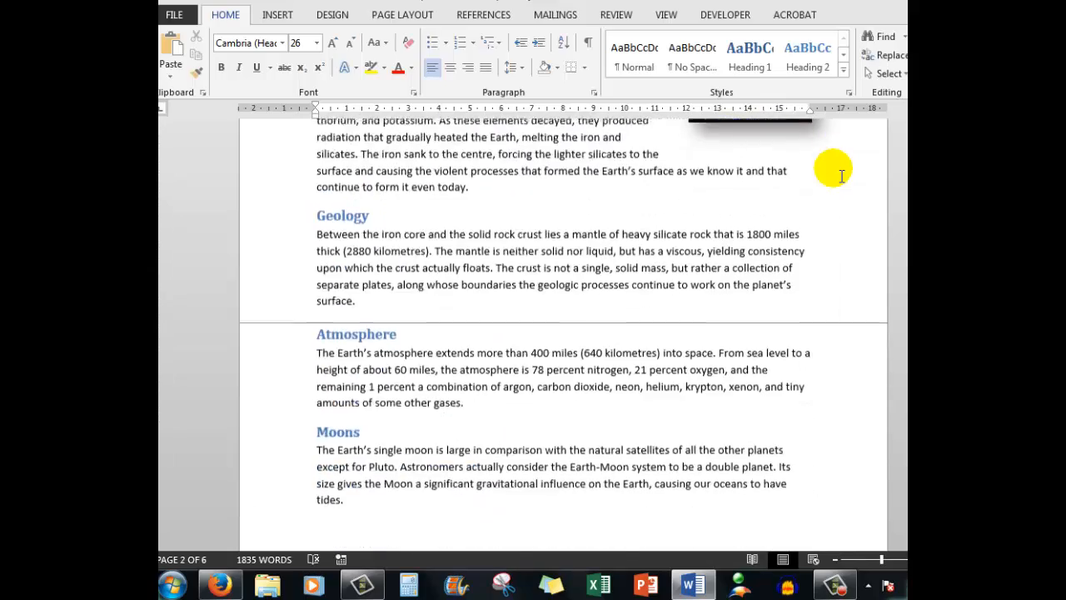
{"action": "scroll", "scroll_direction": "down", "scroll_amount": 3}
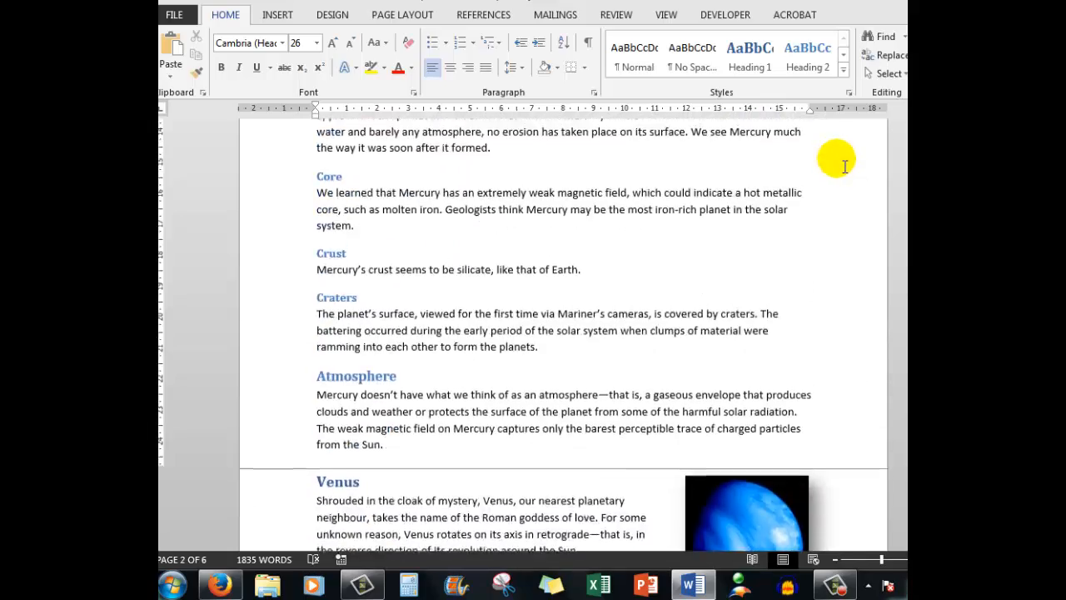
{"action": "scroll", "scroll_direction": "up", "scroll_amount": 3}
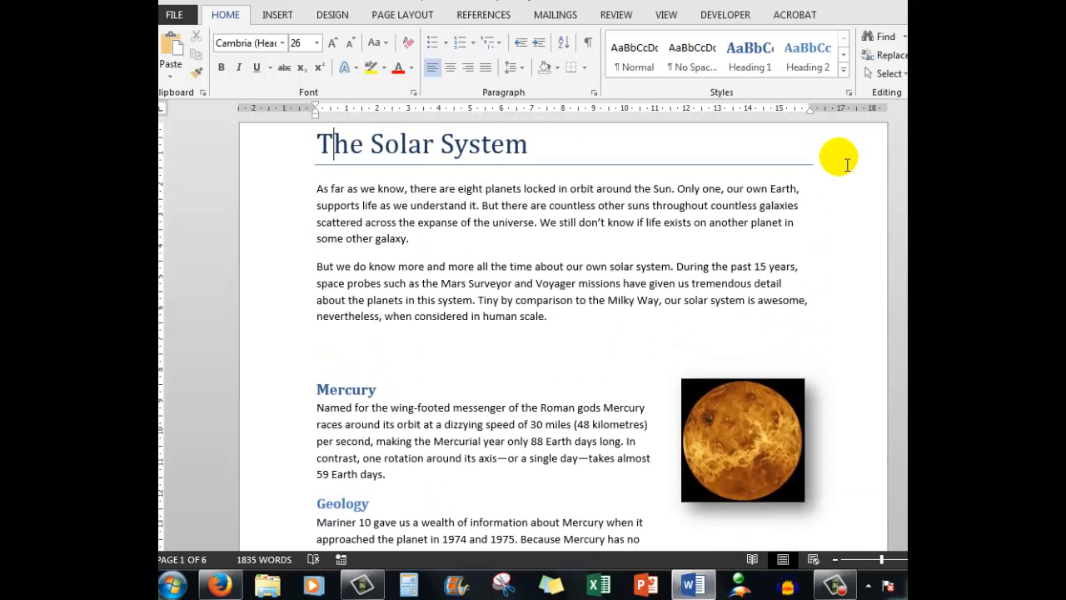
{"action": "mouse_move", "coordinate": [847, 177]}
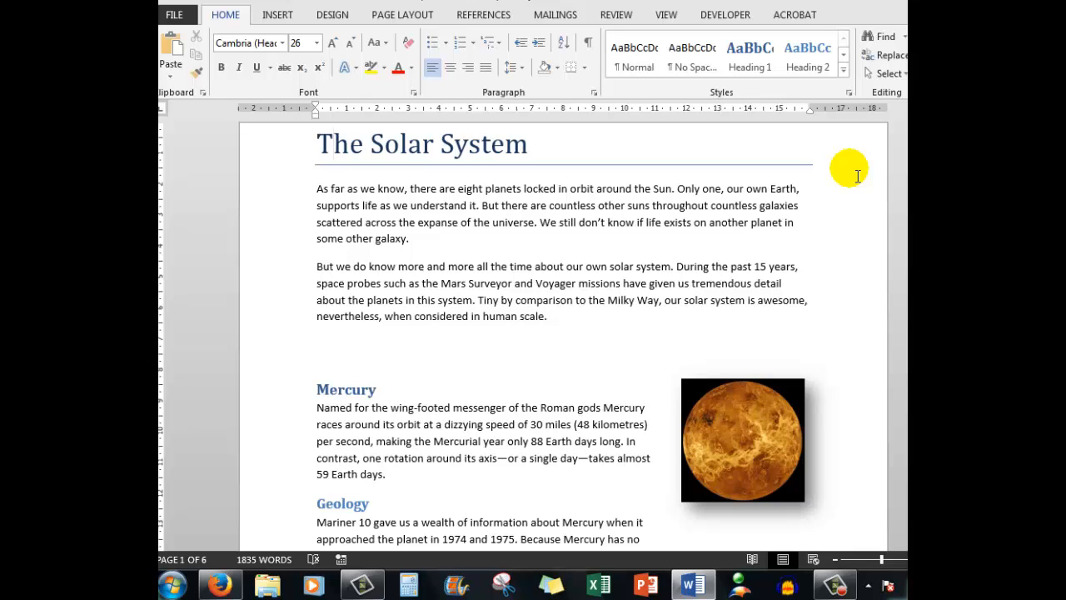
{"action": "left_click", "coordinate": [333, 143]}
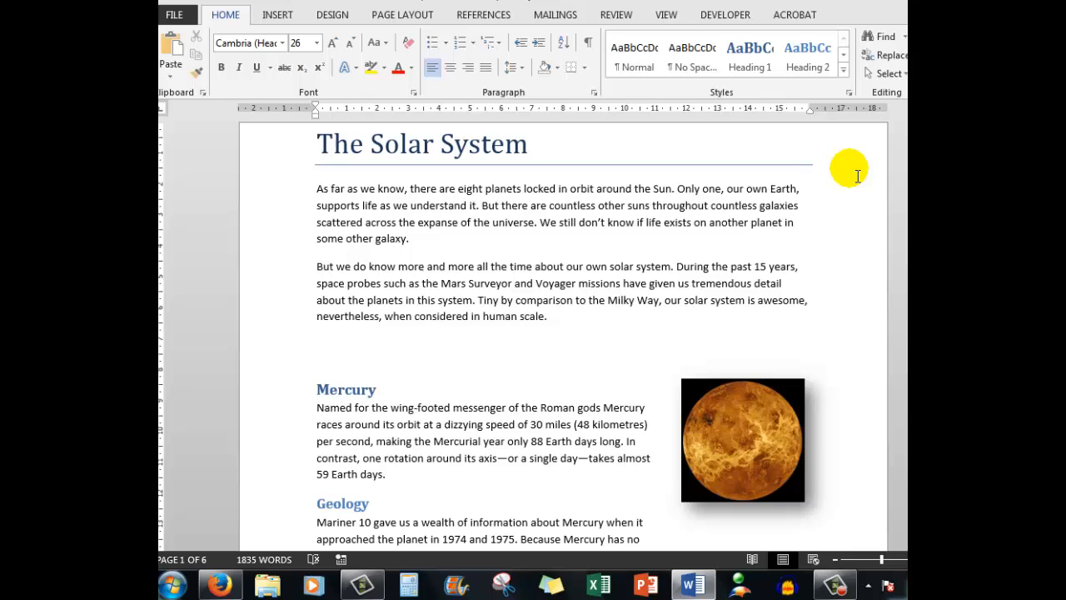
{"action": "left_click", "coordinate": [333, 144]}
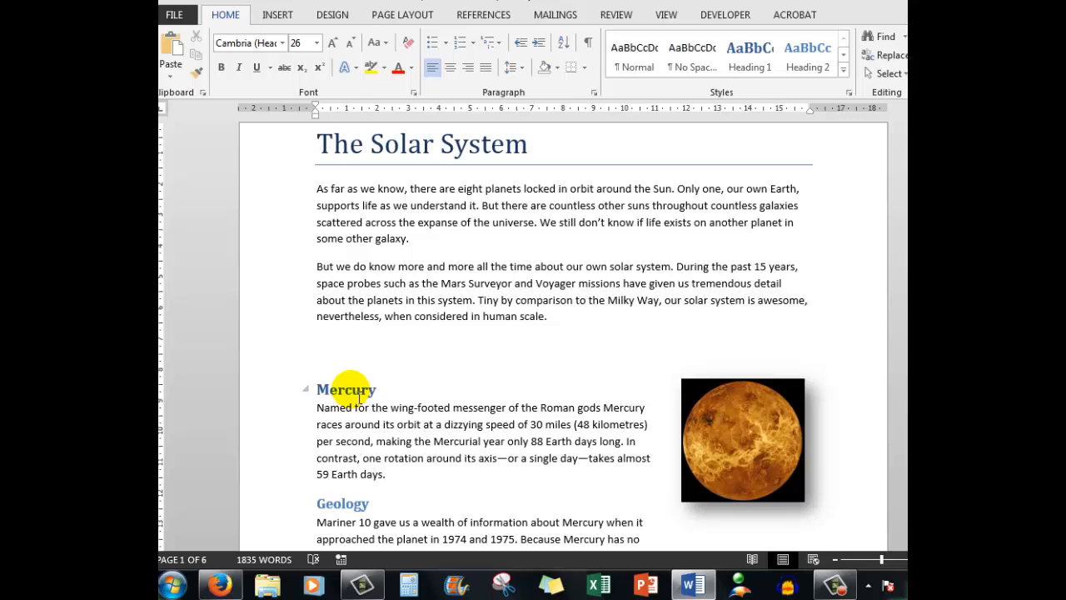
{"action": "double_click", "coordinate": [346, 390]}
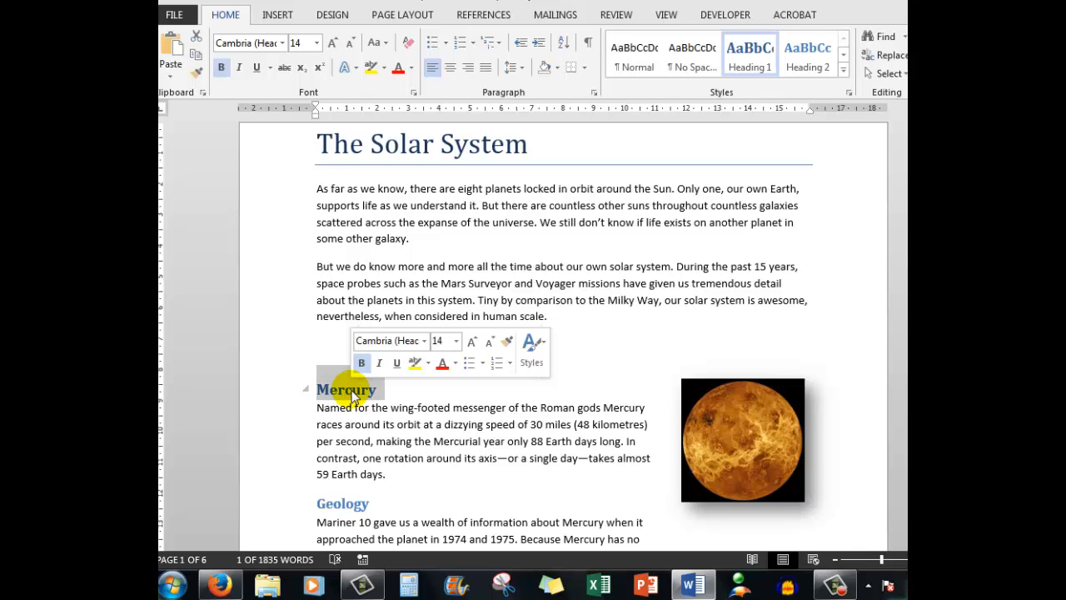
{"action": "left_click", "coordinate": [483, 13]}
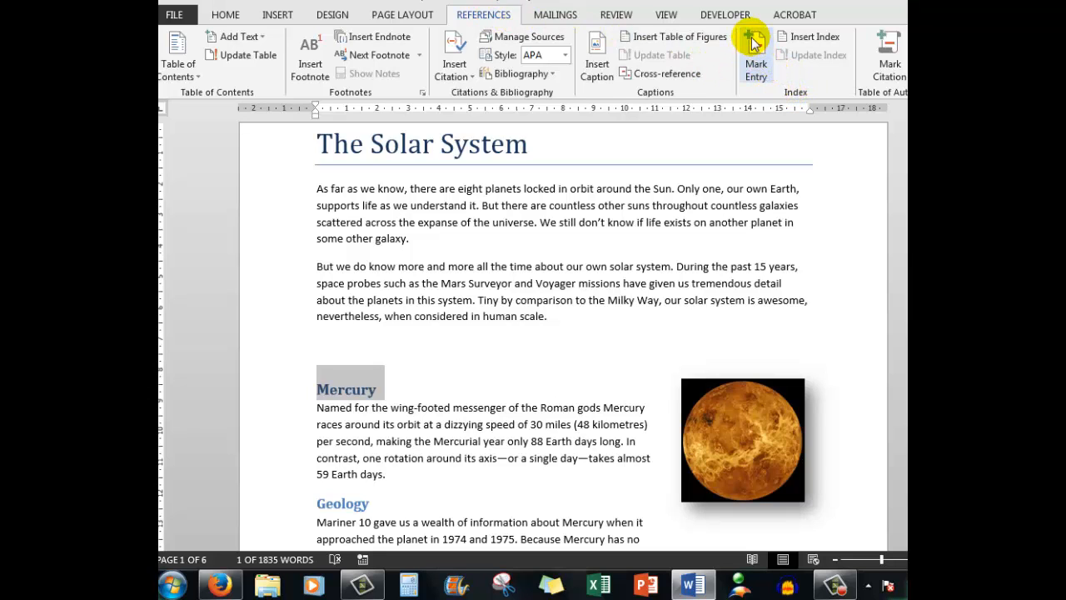
{"action": "left_click", "coordinate": [756, 57]}
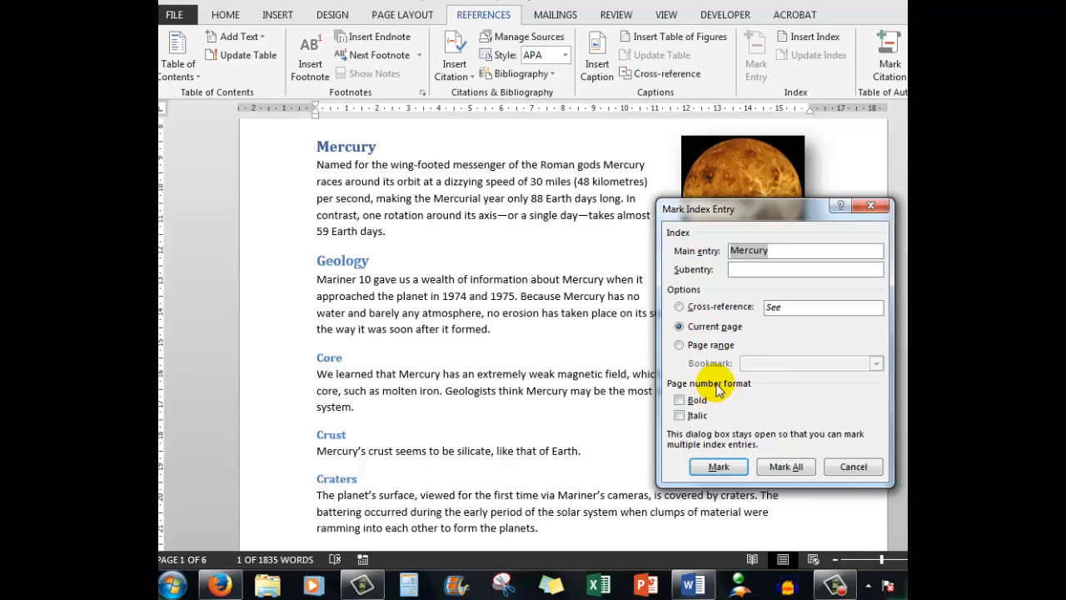
Step: Mark Mercury with a bold page number, close the dialog, and hide formatting marks
{"action": "left_click", "coordinate": [680, 400]}
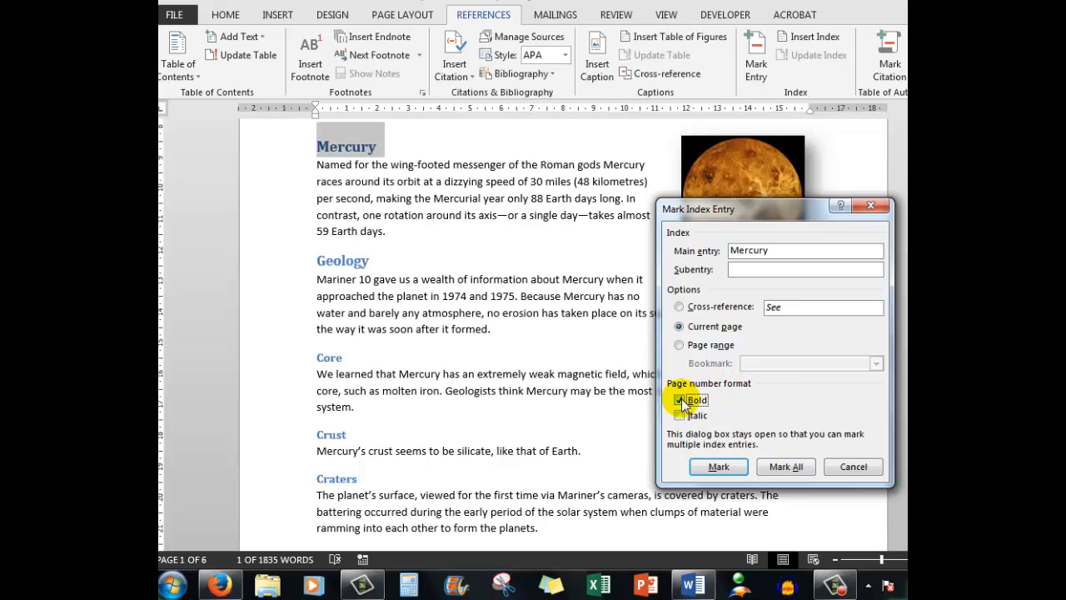
{"action": "left_click", "coordinate": [683, 400]}
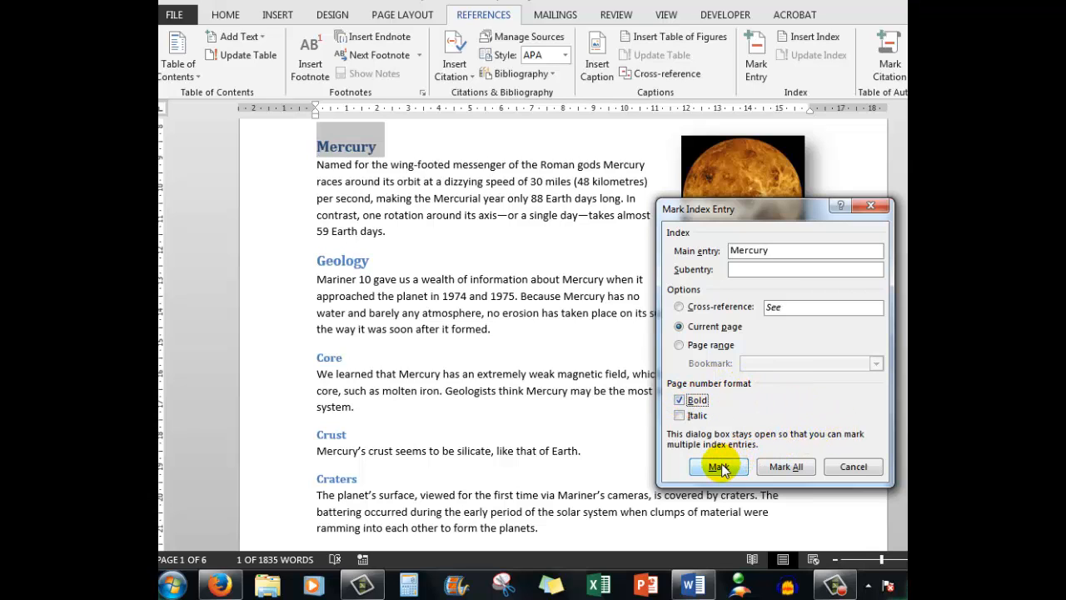
{"action": "left_click", "coordinate": [718, 467]}
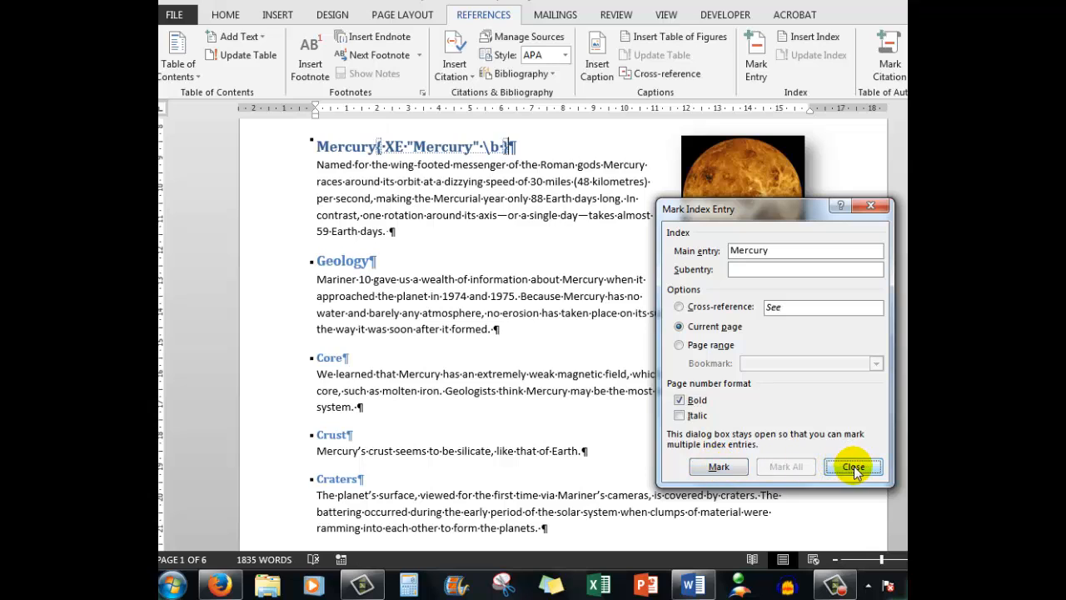
{"action": "left_click", "coordinate": [853, 466]}
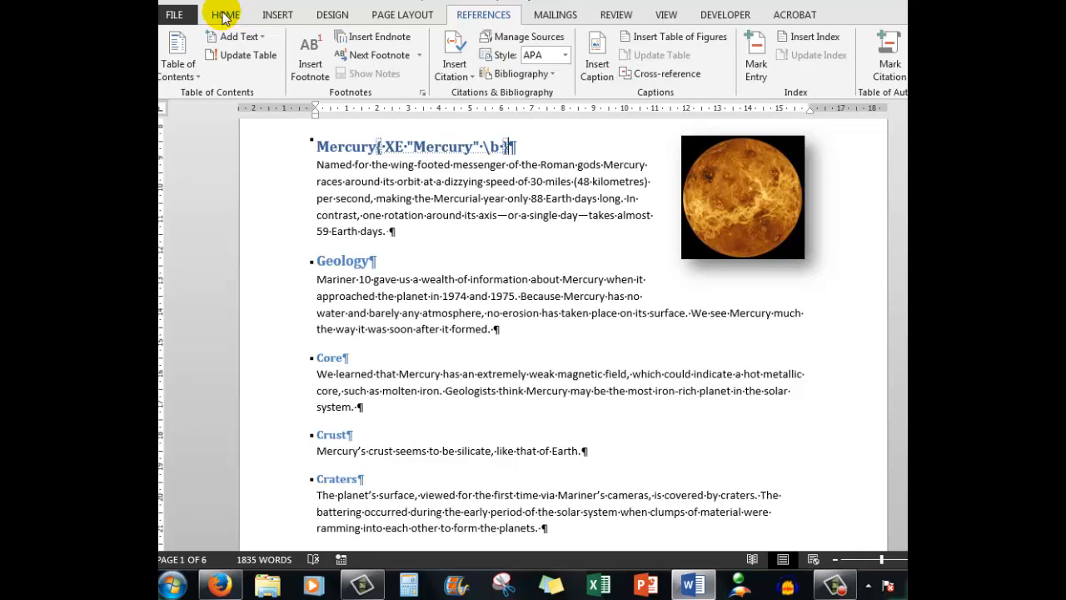
{"action": "left_click", "coordinate": [224, 15]}
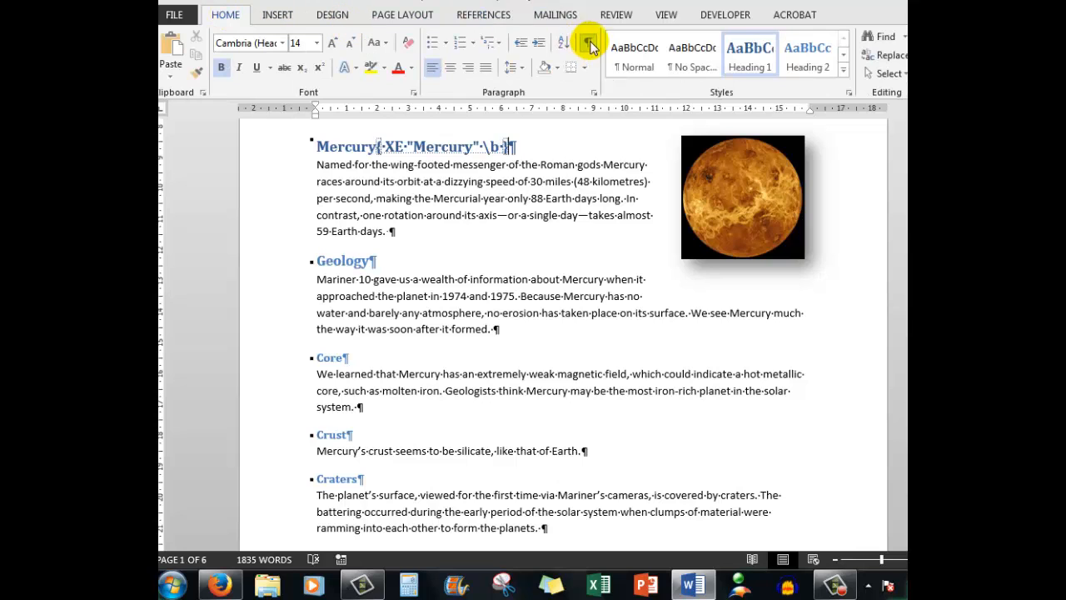
{"action": "left_click", "coordinate": [589, 43]}
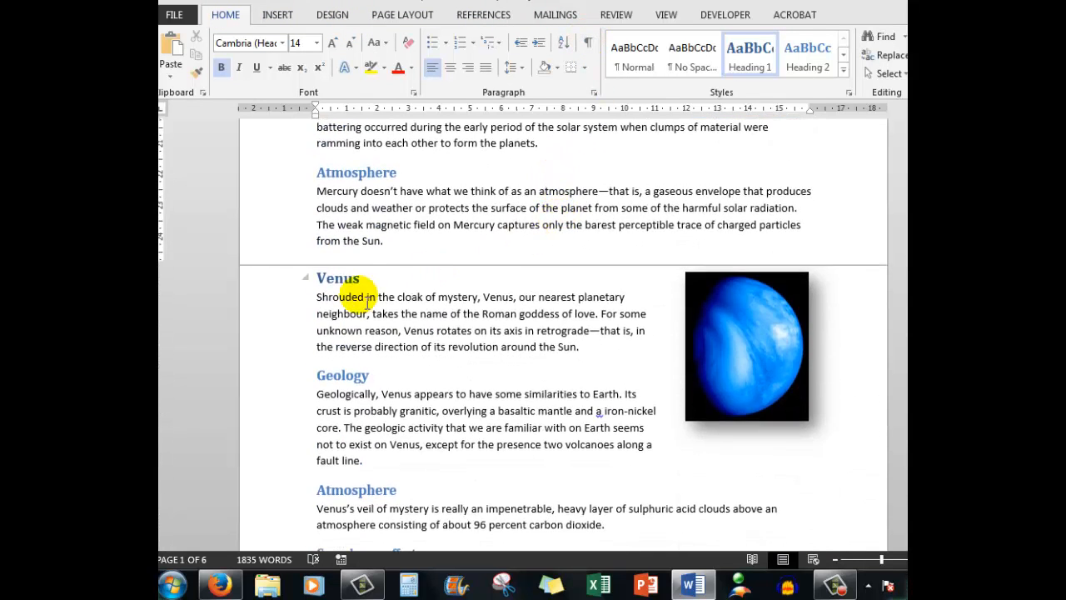
Step: Mark the selected Venus heading as an index entry with a bold page number
{"action": "double_click", "coordinate": [336, 276]}
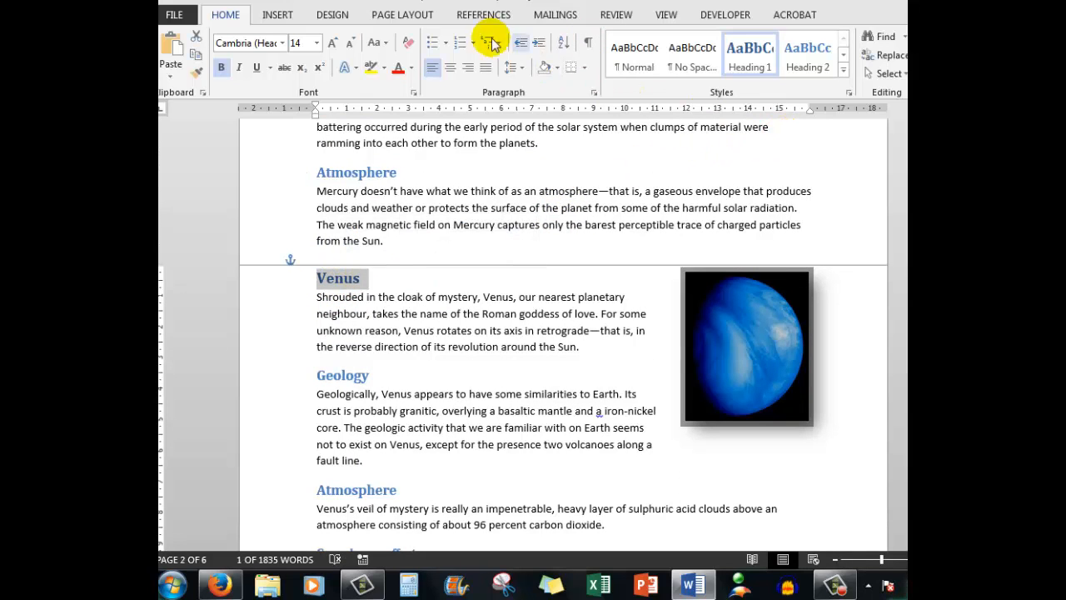
{"action": "left_click", "coordinate": [483, 13]}
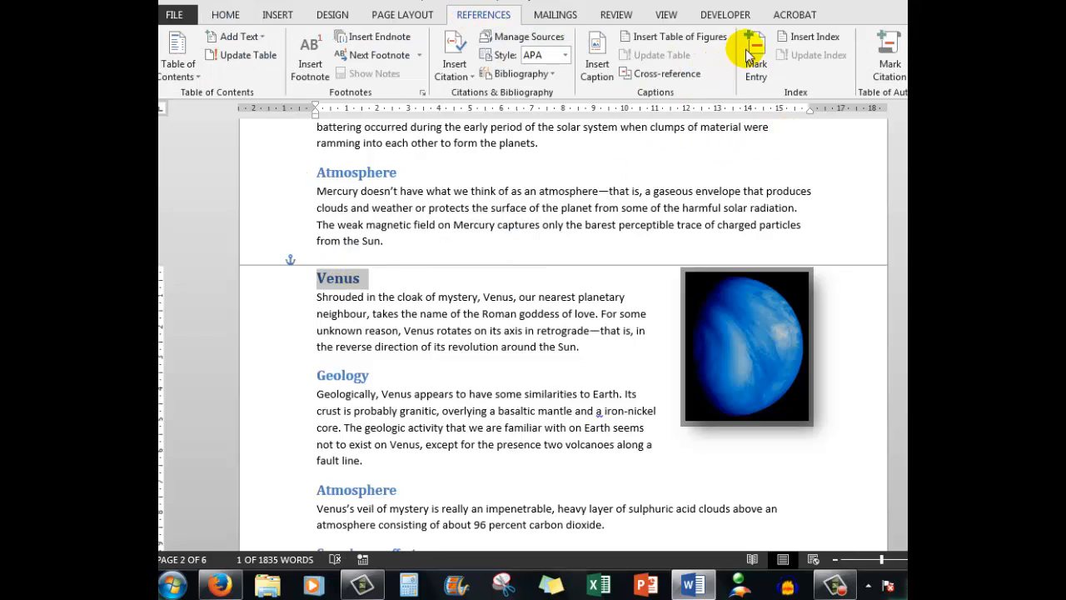
{"action": "left_click", "coordinate": [755, 48]}
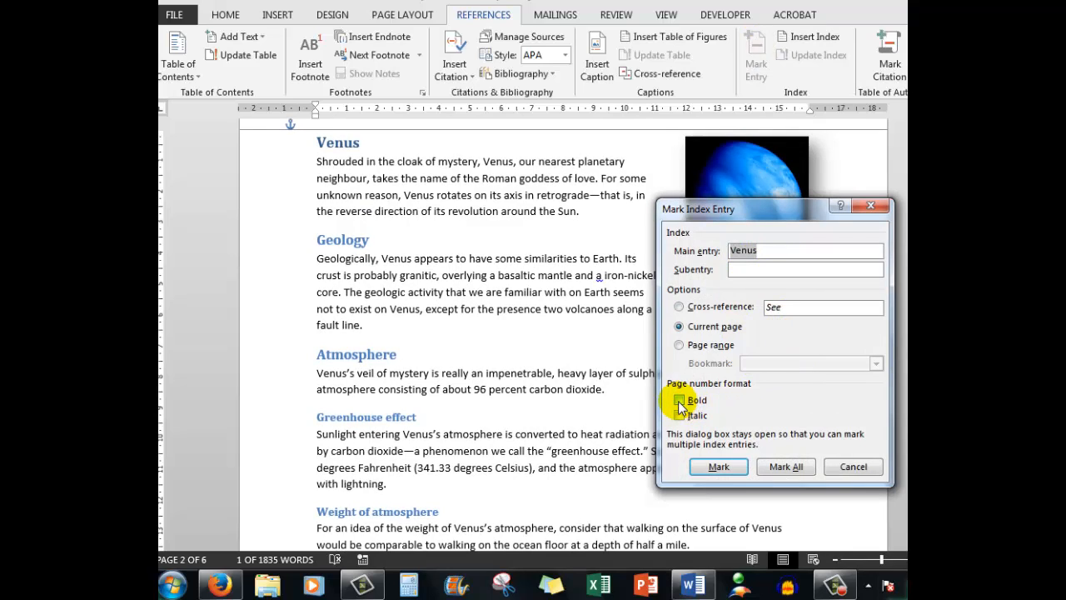
{"action": "left_click", "coordinate": [680, 399]}
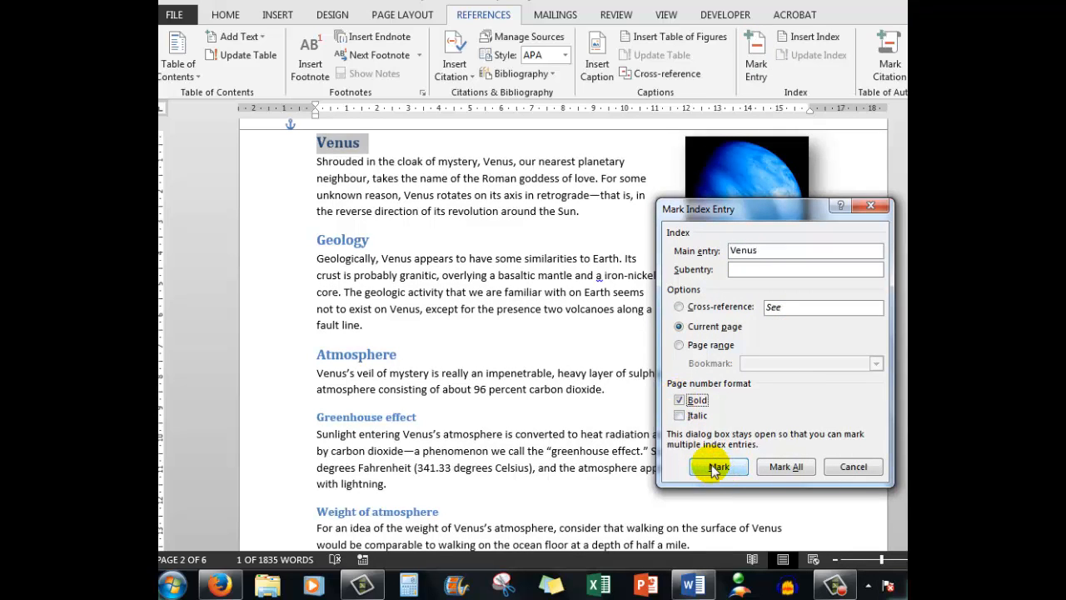
{"action": "left_click", "coordinate": [718, 466]}
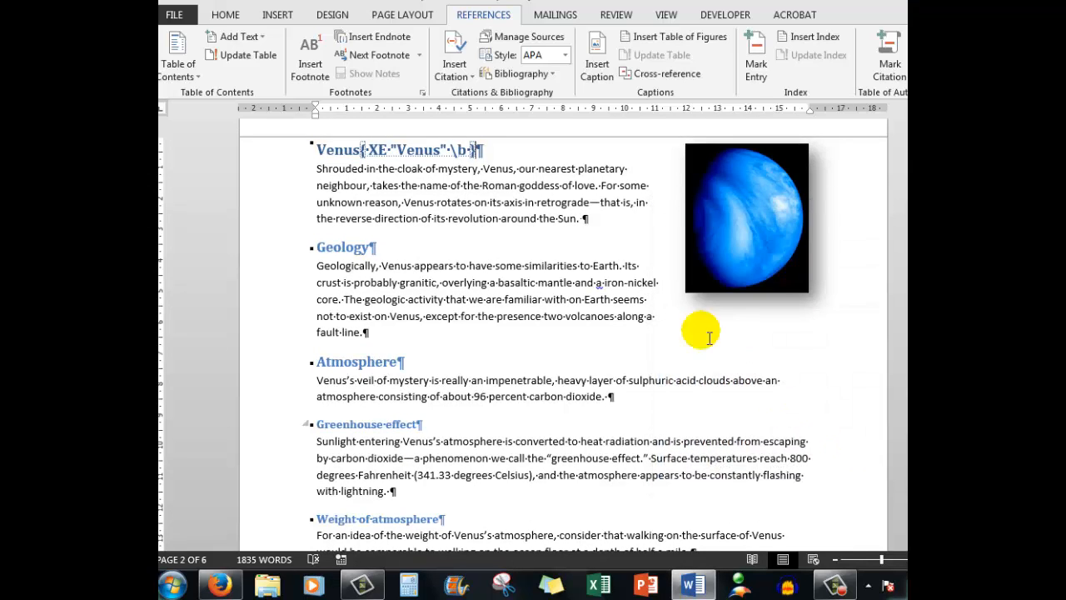
{"action": "left_click", "coordinate": [225, 13]}
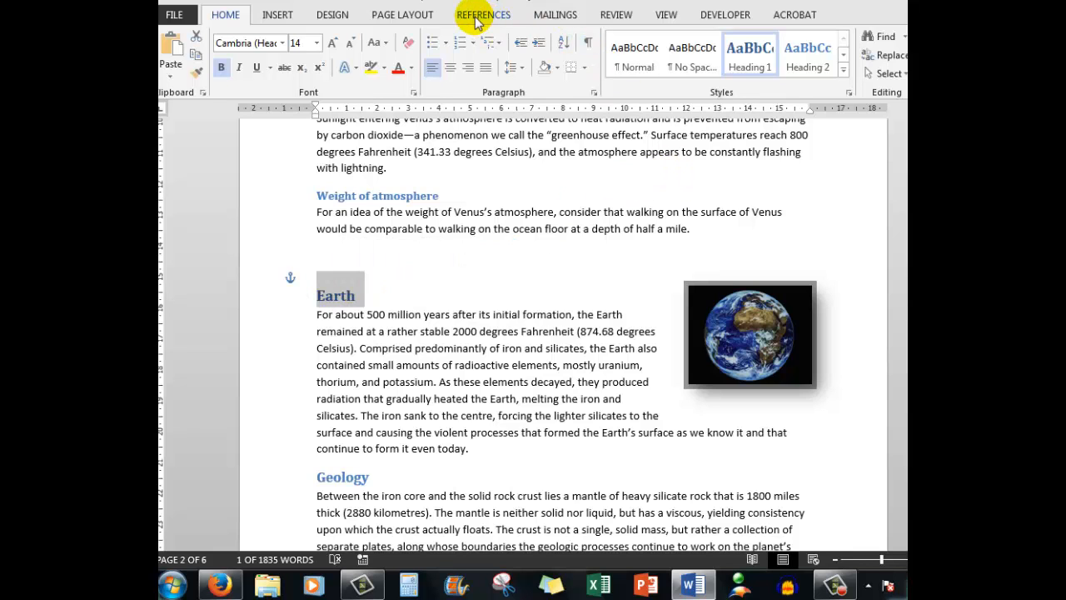
Step: Mark All occurrences of Earth as bold-page-number index entries and close the dialog
{"action": "left_click", "coordinate": [483, 13]}
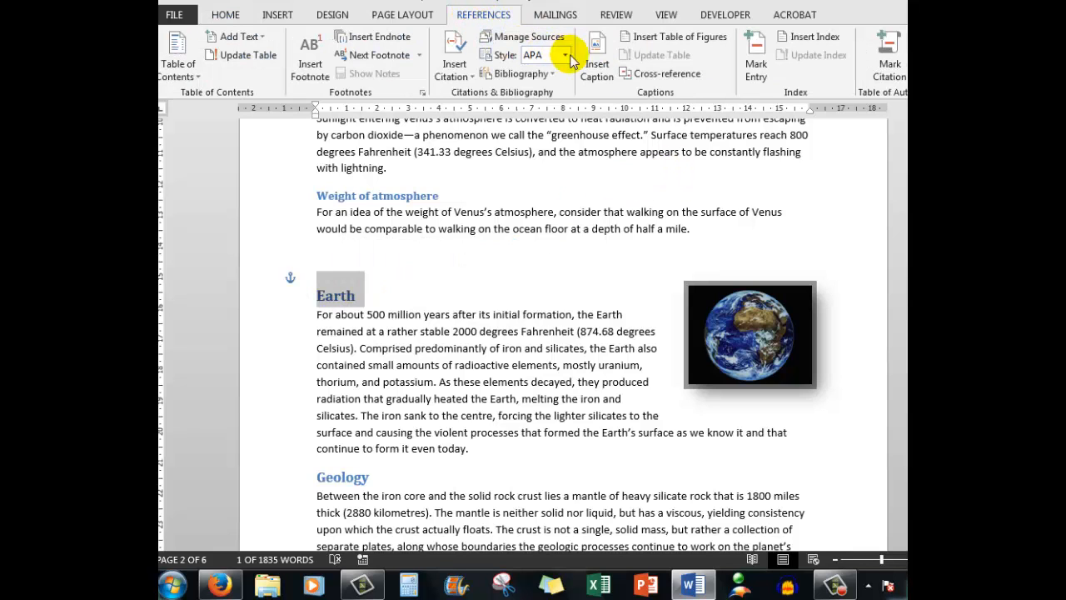
{"action": "left_click", "coordinate": [755, 50]}
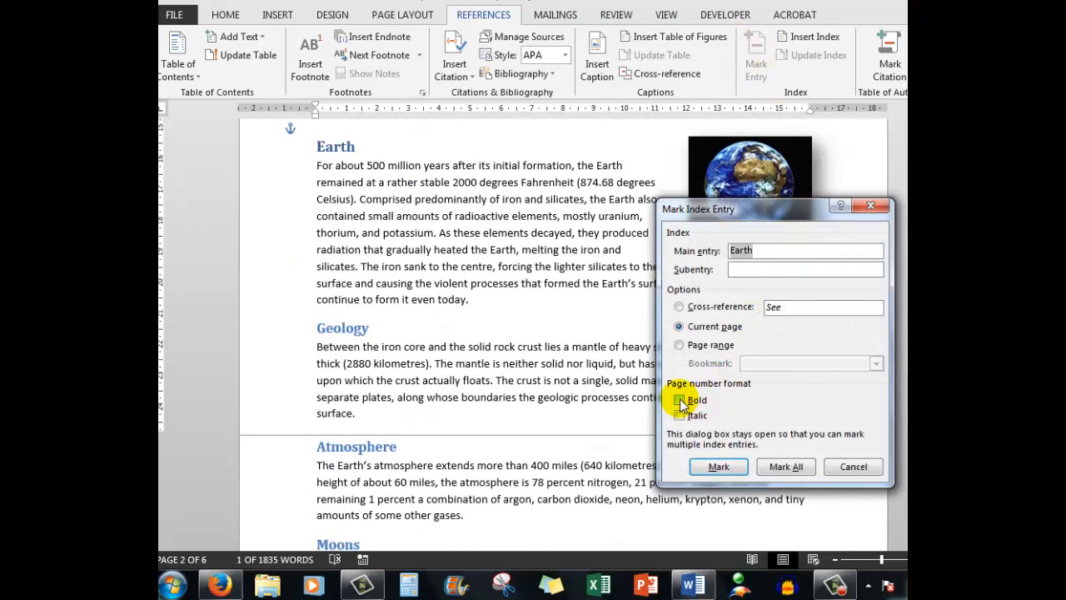
{"action": "left_click", "coordinate": [680, 399]}
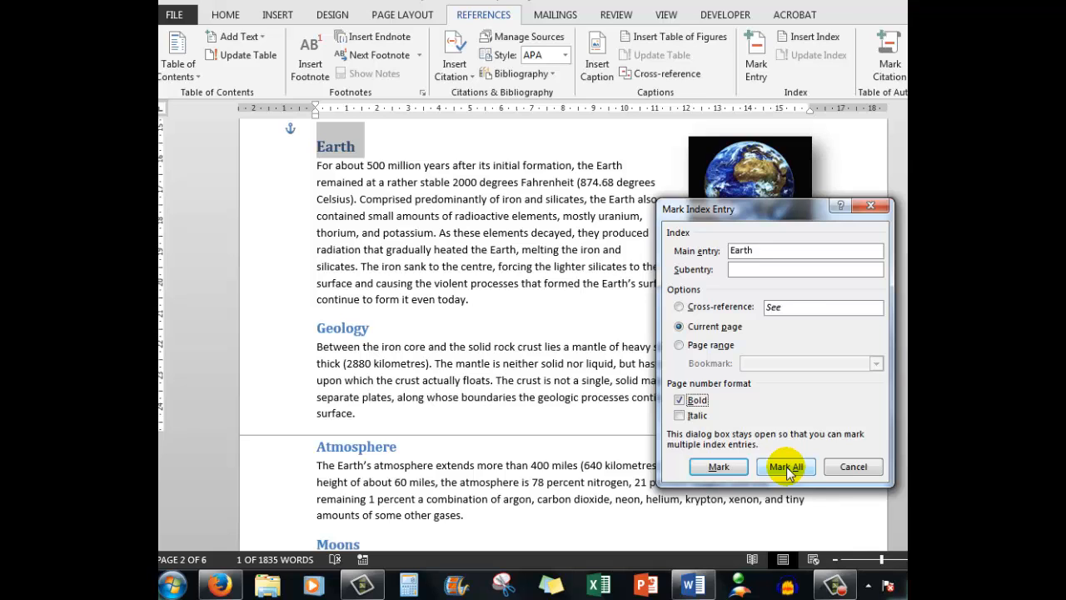
{"action": "left_click", "coordinate": [784, 467]}
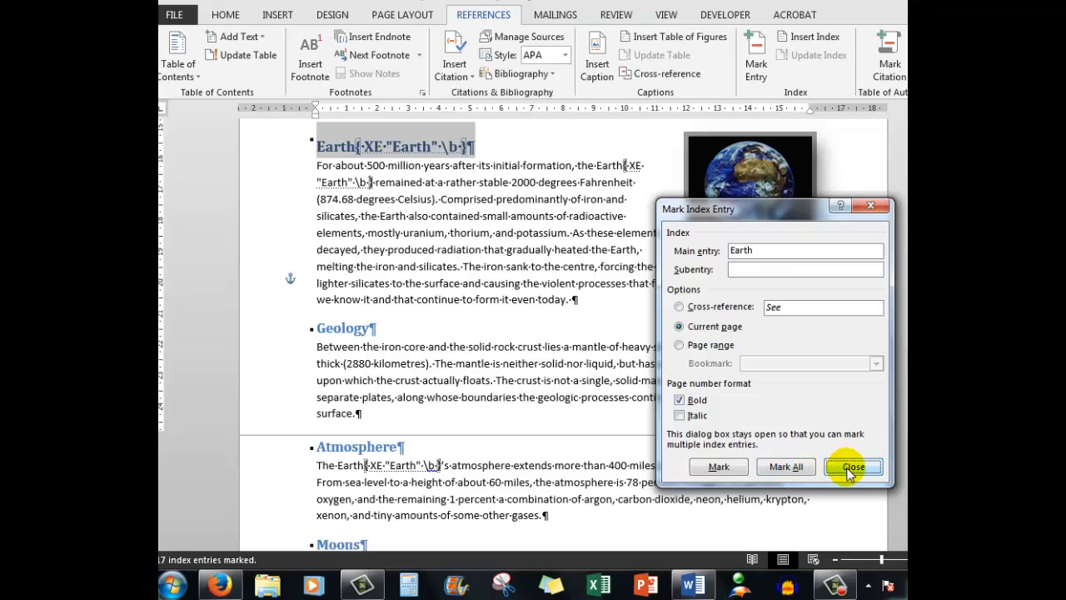
{"action": "left_click", "coordinate": [852, 466]}
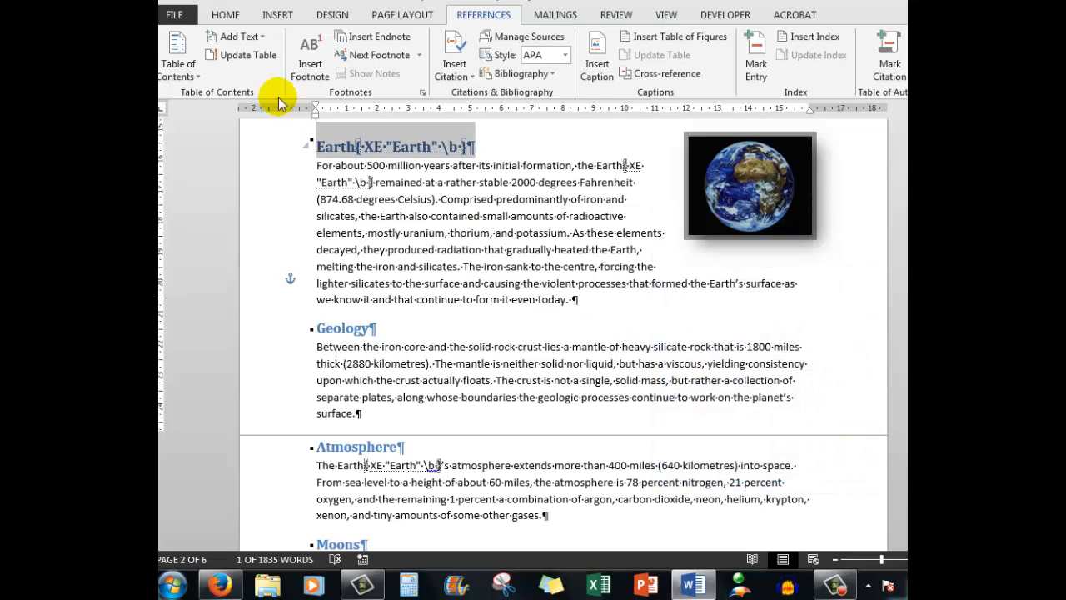
Step: Hide formatting marks, then add a centred 'INDEX' heading on the last page
{"action": "left_click", "coordinate": [225, 14]}
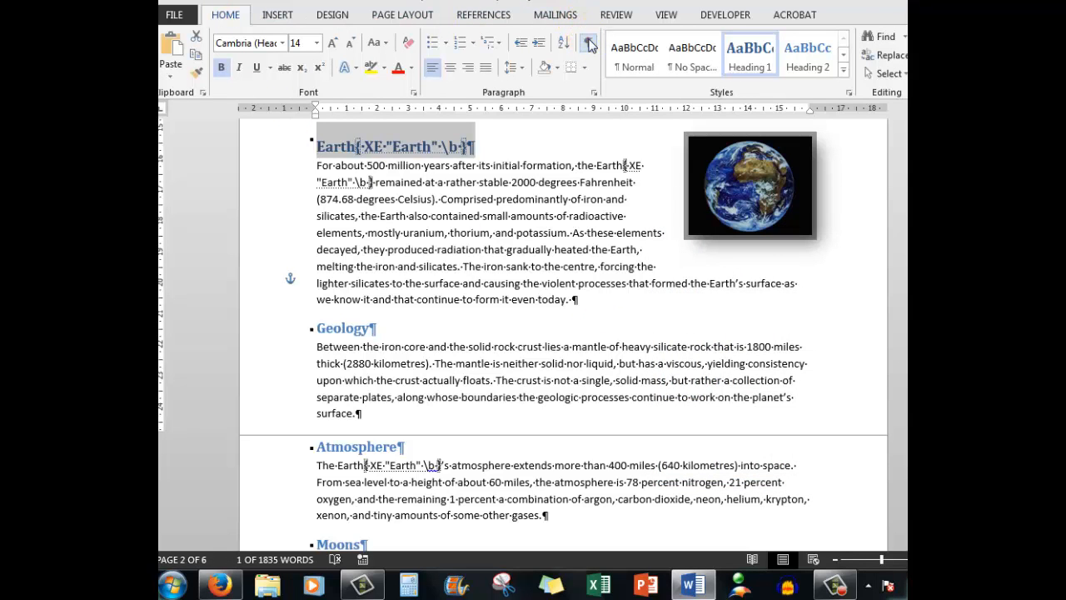
{"action": "left_click", "coordinate": [587, 43]}
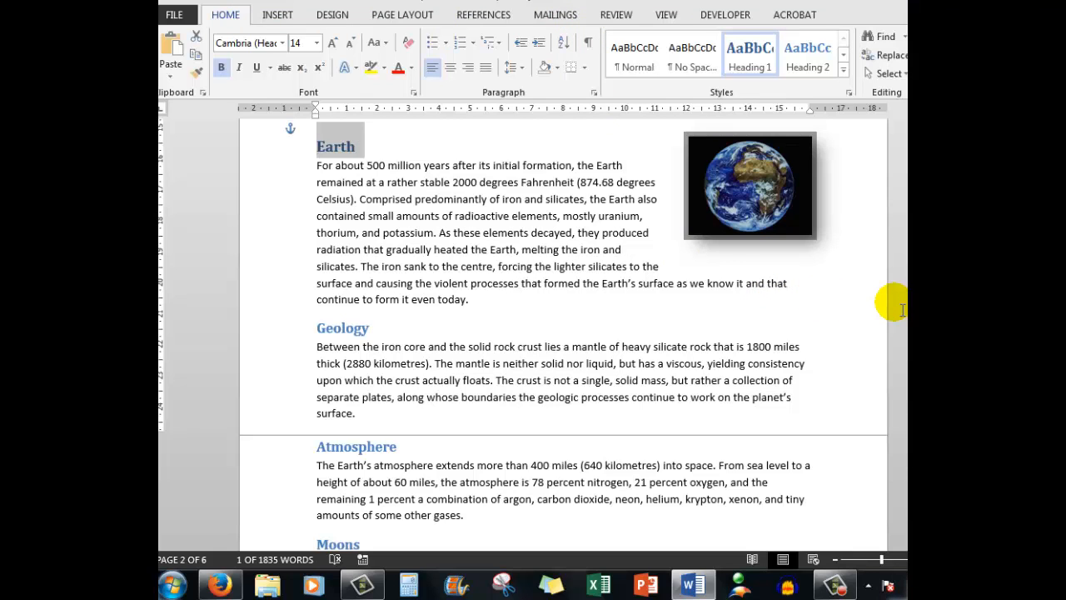
{"action": "scroll", "scroll_direction": "down", "scroll_amount": 3}
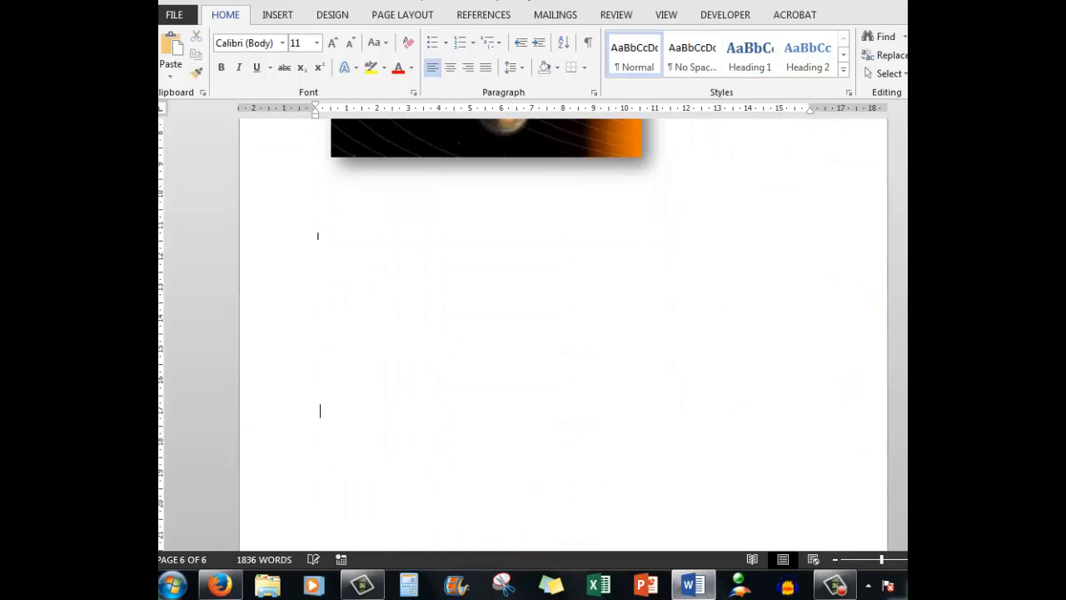
{"action": "type", "text": "INDEX"}
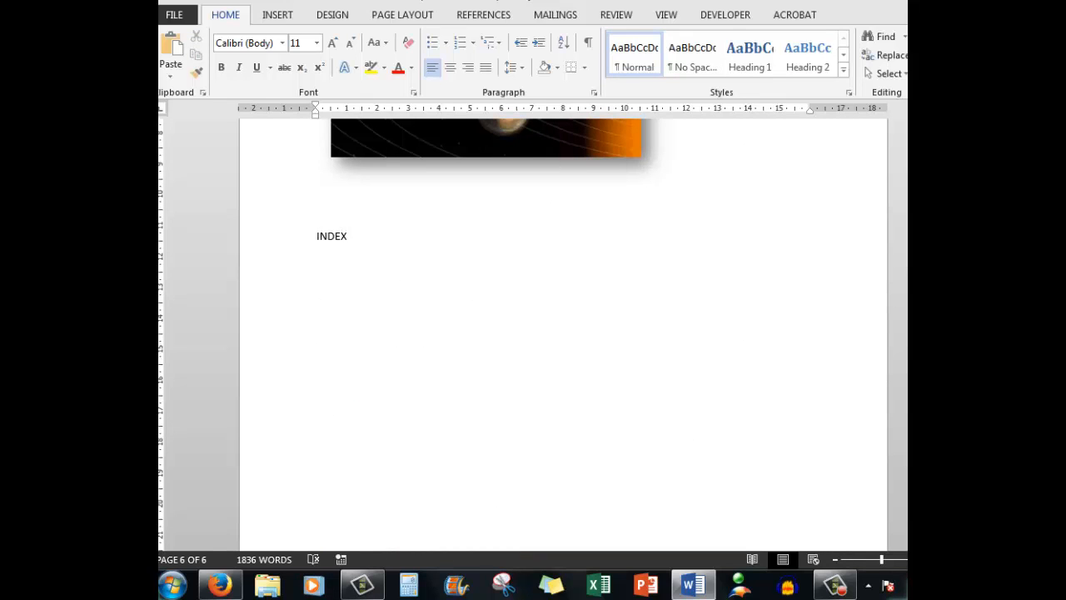
{"action": "left_click", "coordinate": [450, 66]}
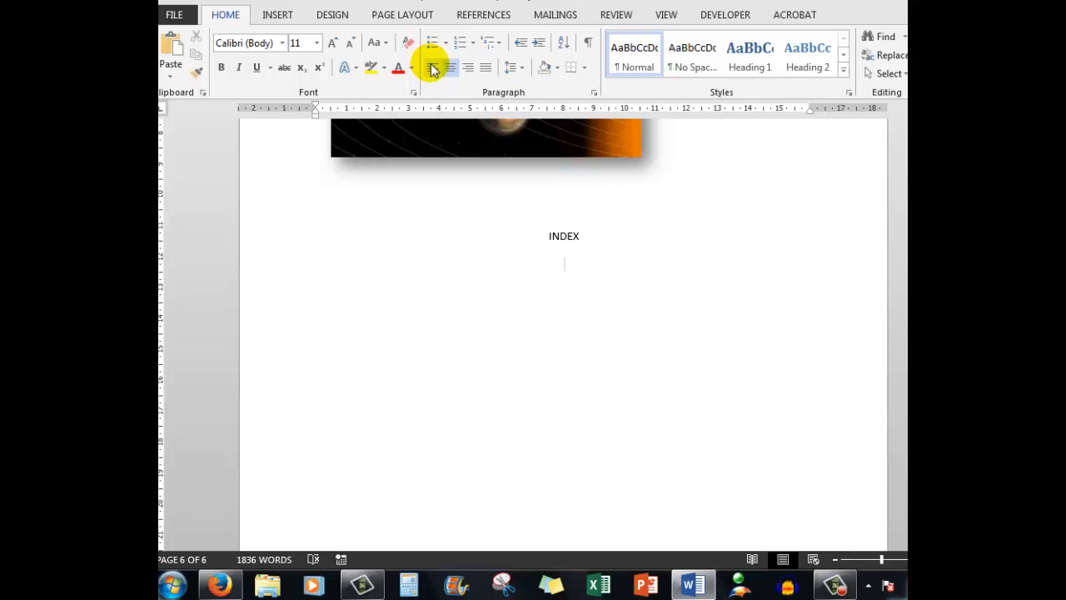
{"action": "mouse_move", "coordinate": [433, 66]}
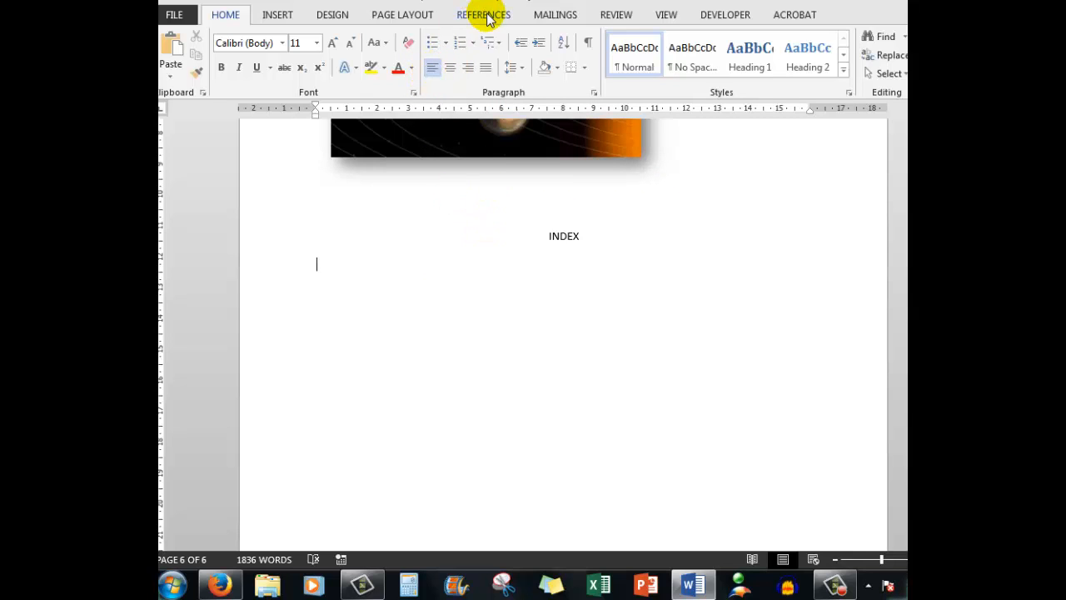
Step: Insert an index with right-aligned page numbers and a dotted tab leader
{"action": "left_click", "coordinate": [483, 13]}
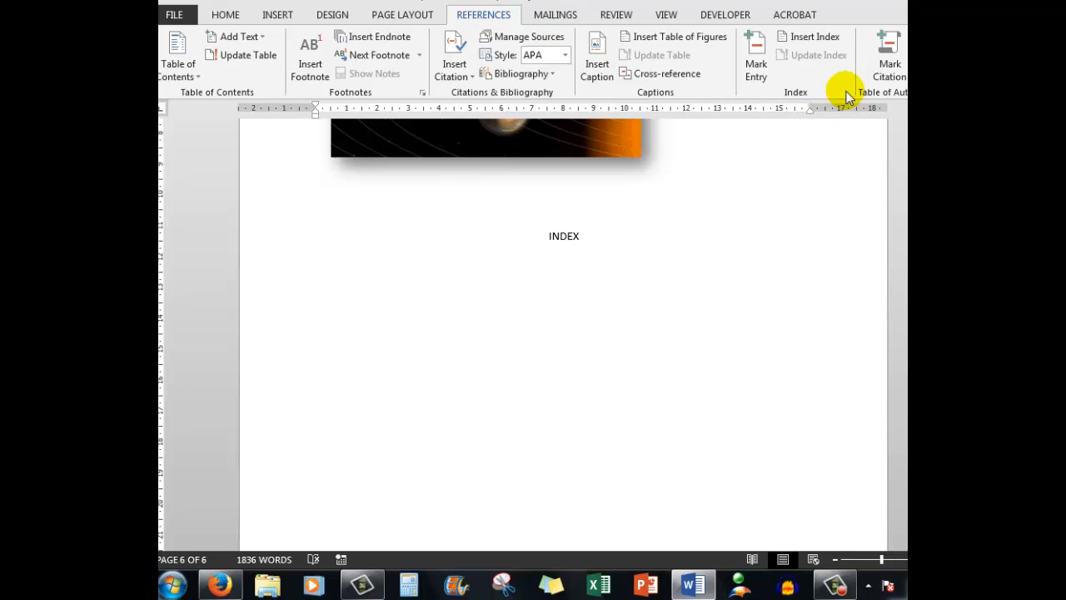
{"action": "mouse_move", "coordinate": [812, 37]}
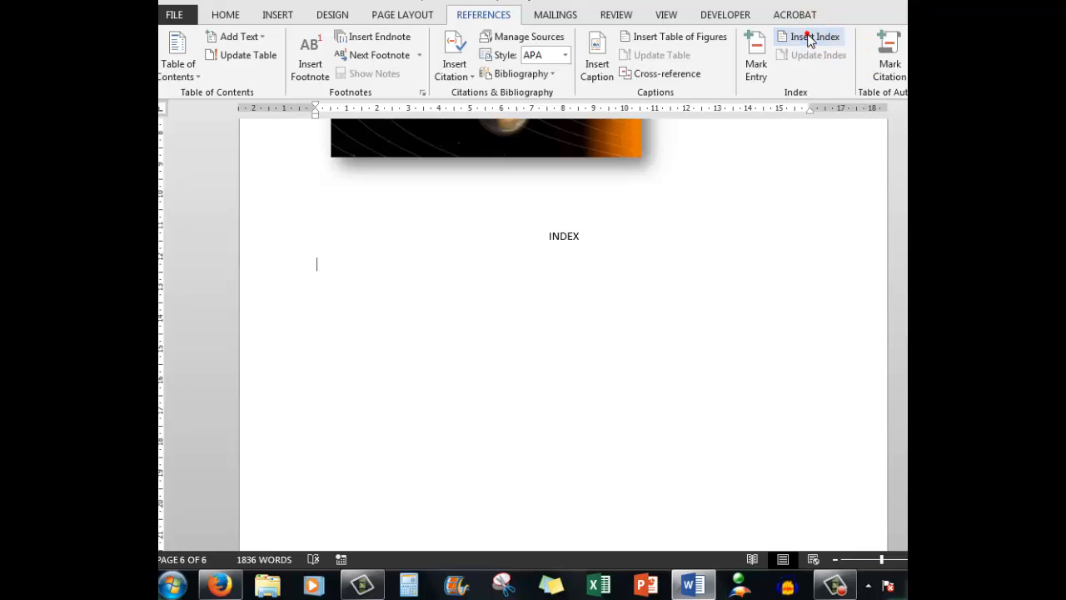
{"action": "left_click", "coordinate": [810, 37]}
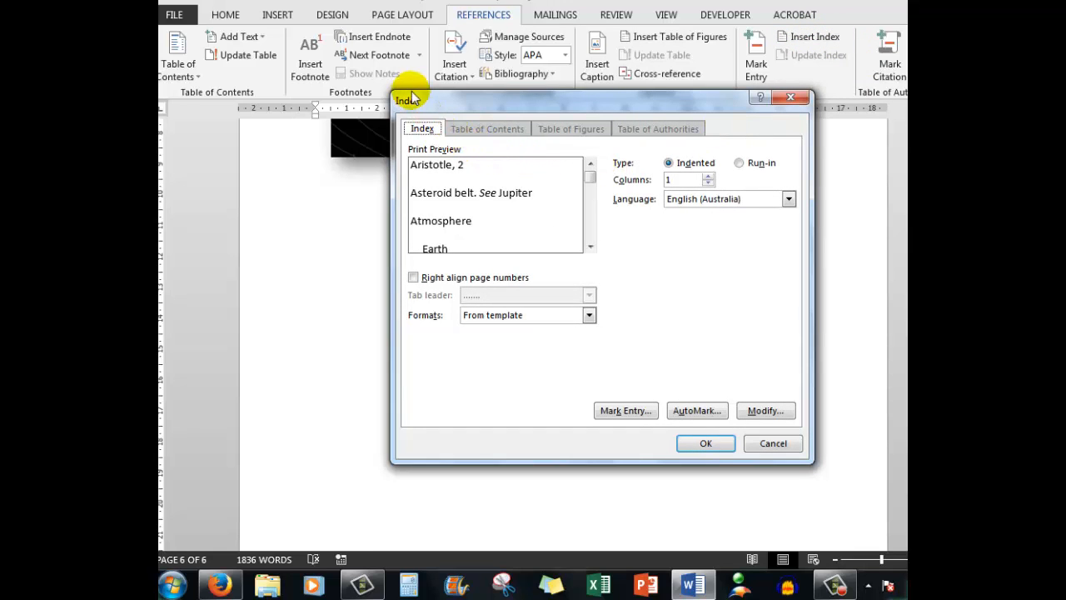
{"action": "mouse_move", "coordinate": [589, 281]}
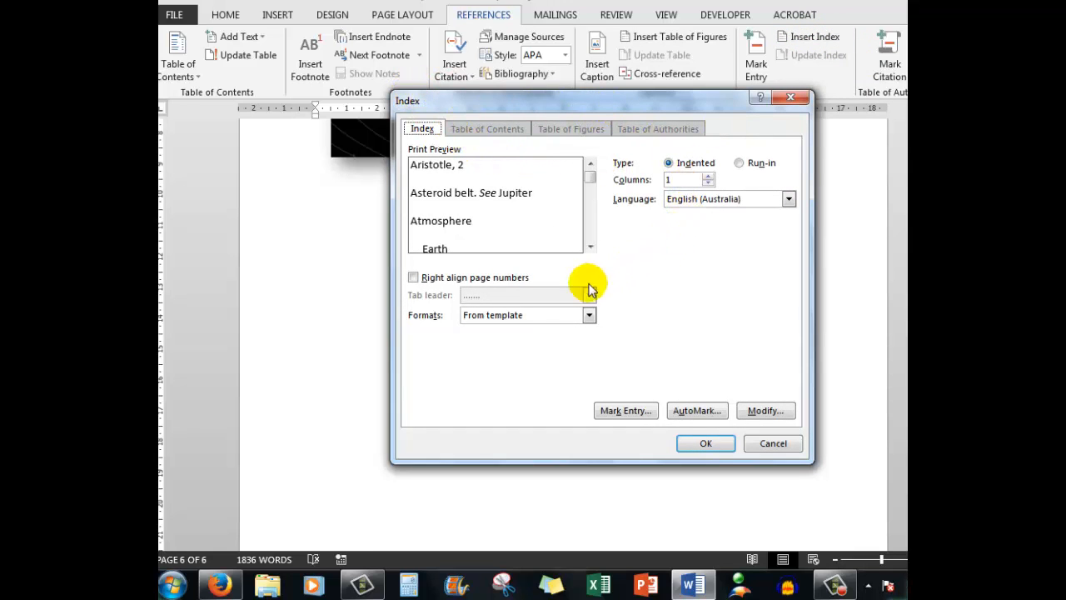
{"action": "left_click", "coordinate": [413, 276]}
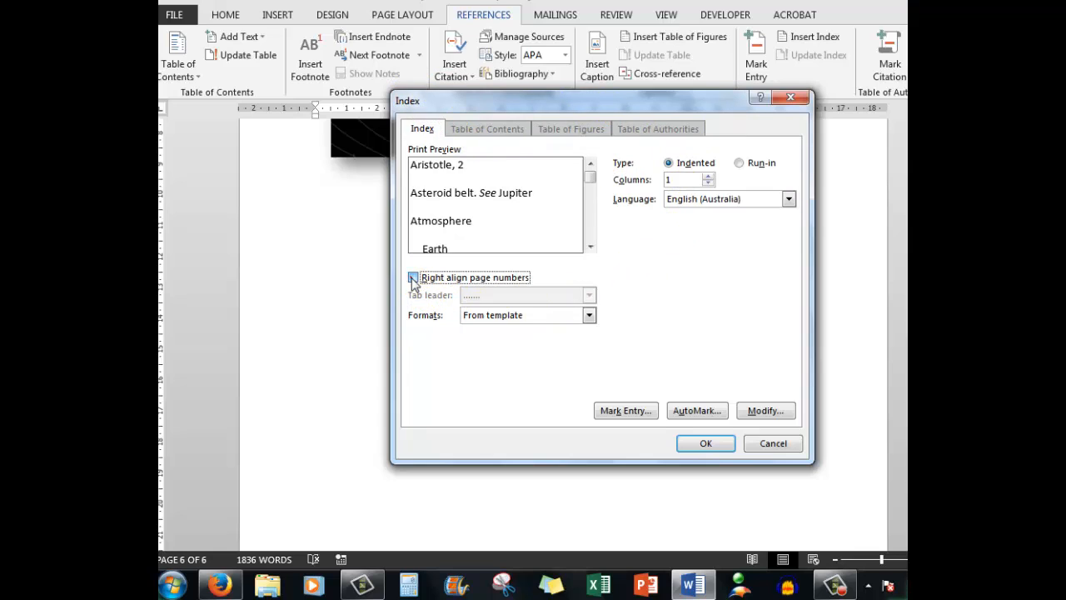
{"action": "left_click", "coordinate": [413, 277]}
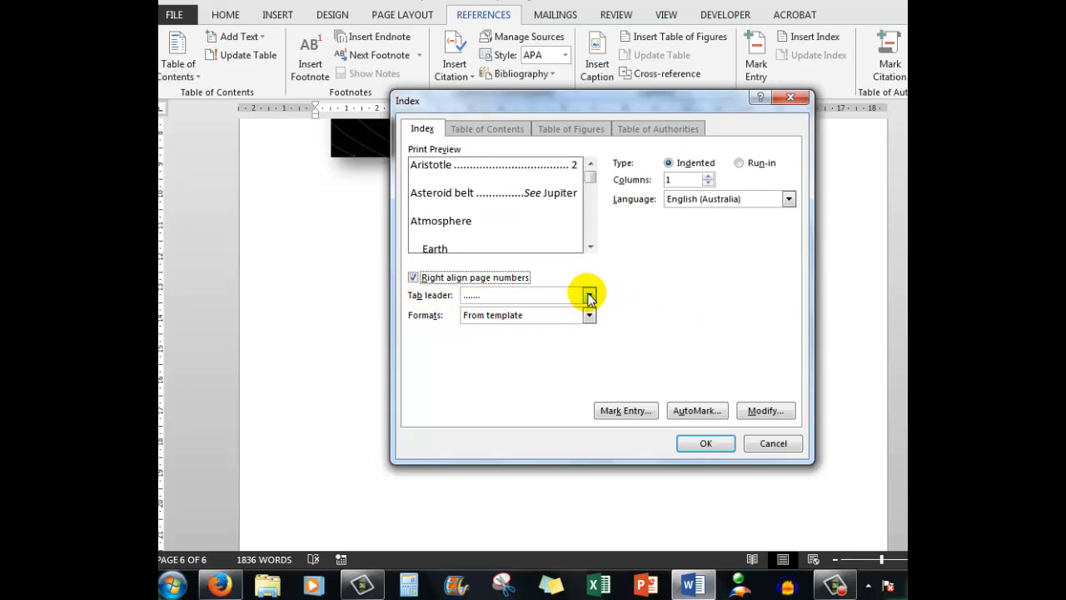
{"action": "left_click", "coordinate": [590, 295]}
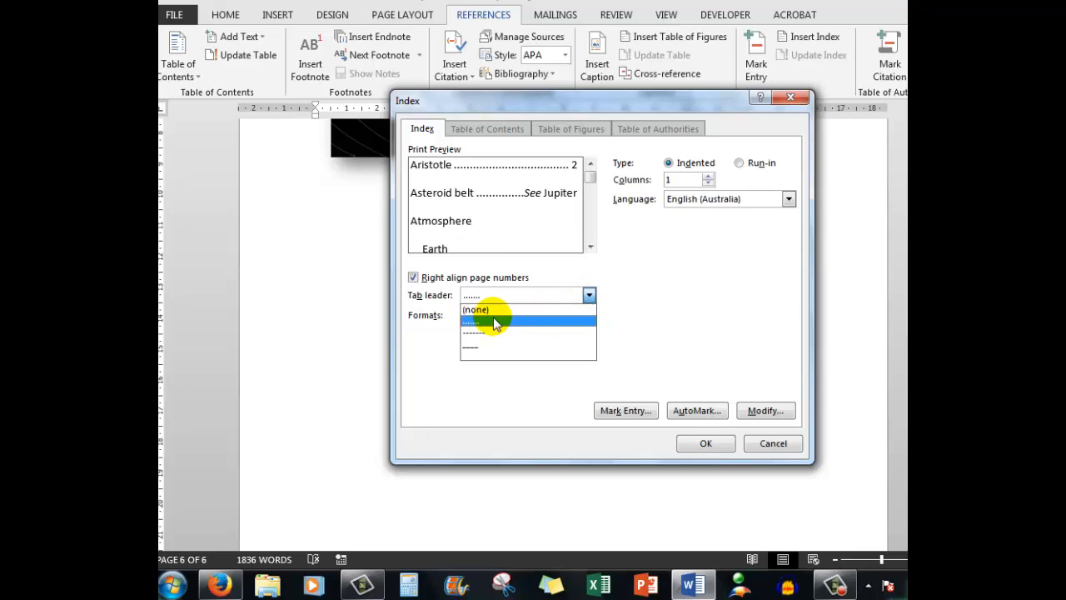
{"action": "left_click", "coordinate": [497, 323]}
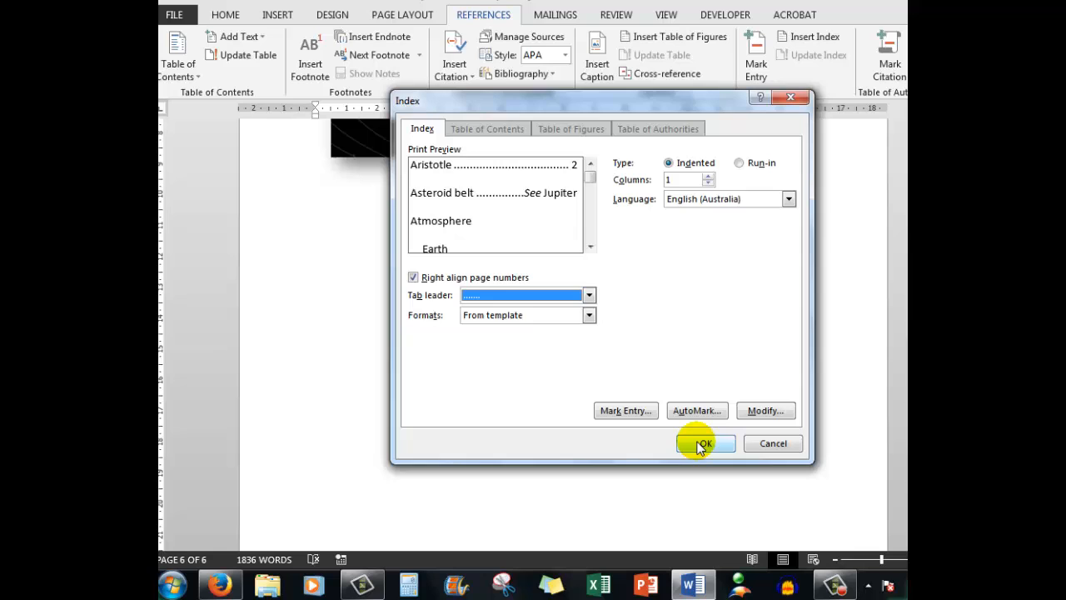
{"action": "left_click", "coordinate": [705, 443]}
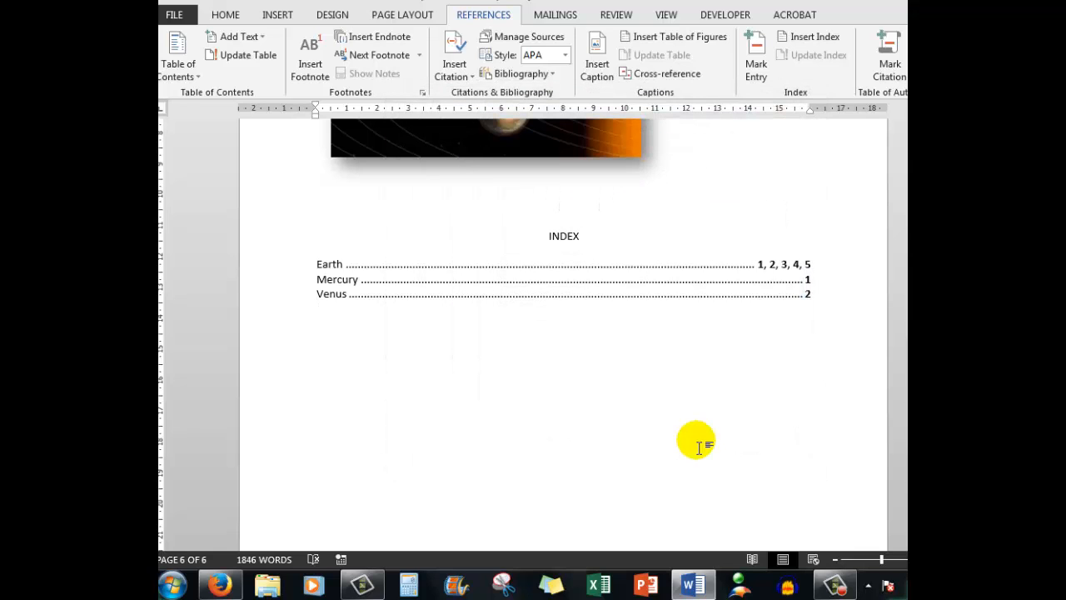
{"action": "mouse_move", "coordinate": [570, 381]}
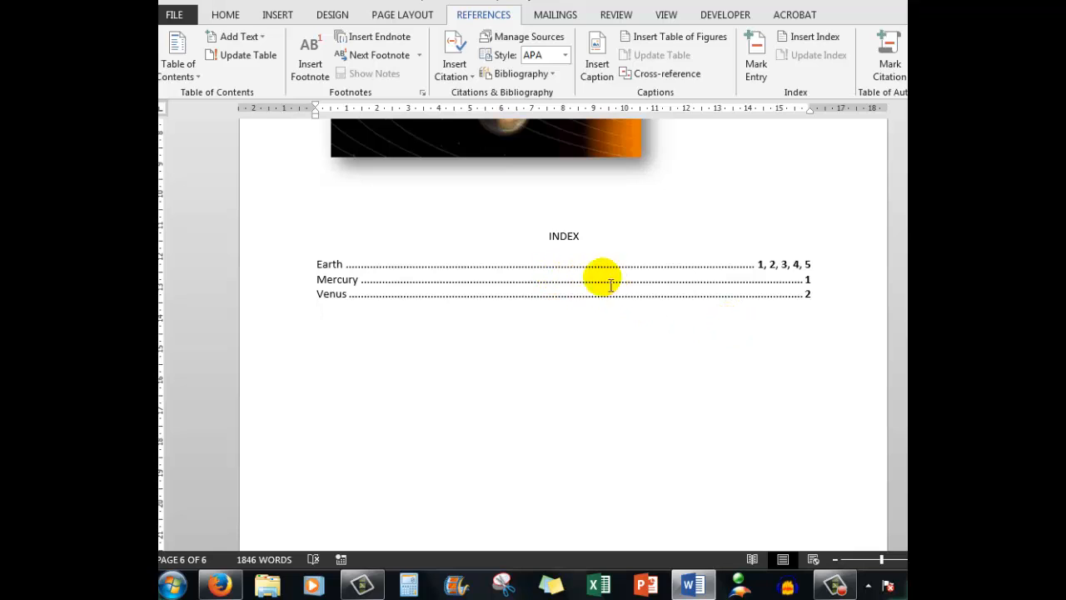
{"action": "mouse_move", "coordinate": [608, 358]}
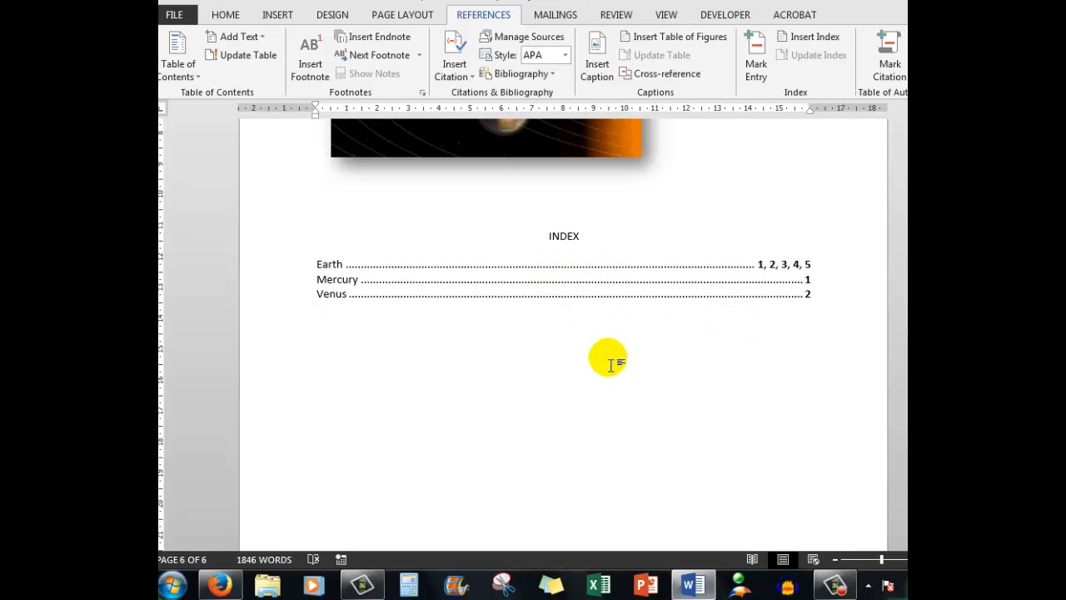
Step: Jump to page 2 via Go To (Ctrl+G) and close the dialog
{"action": "key", "text": "ctrl+g"}
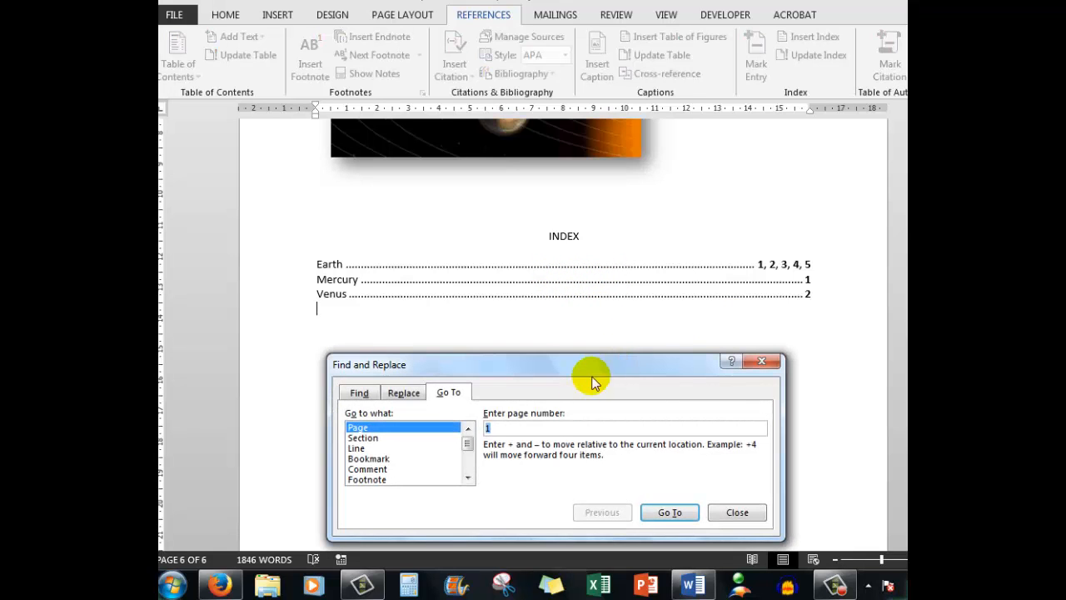
{"action": "type", "text": "2"}
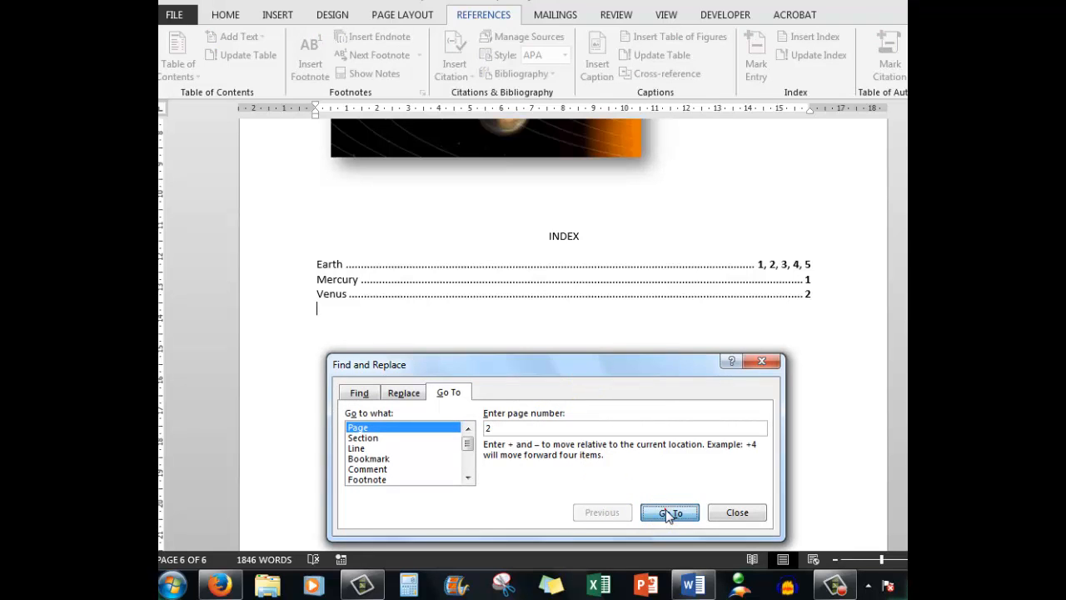
{"action": "left_click", "coordinate": [669, 512]}
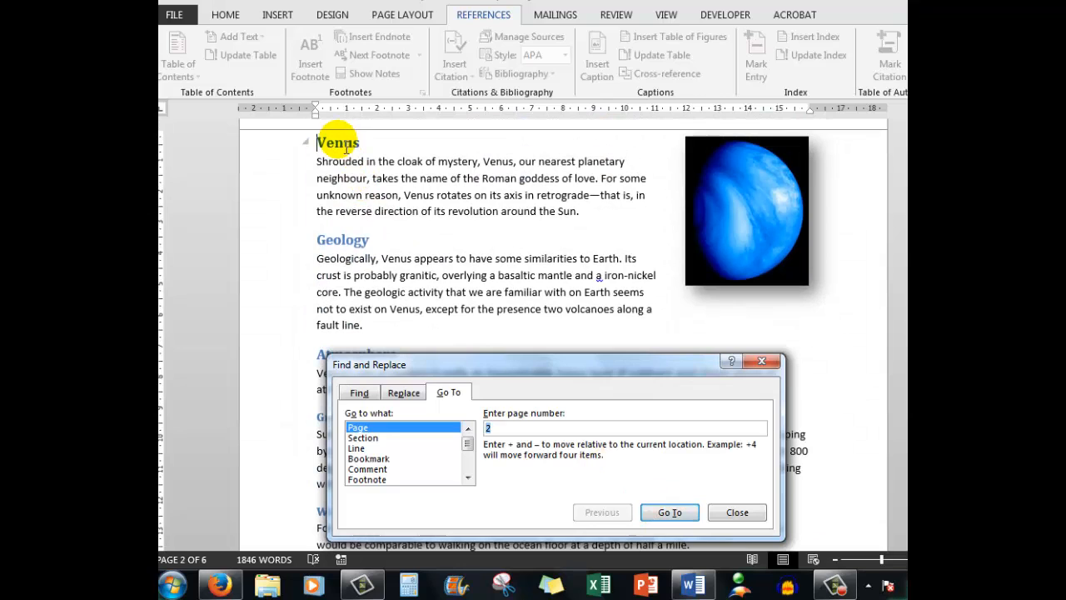
{"action": "left_click", "coordinate": [736, 513]}
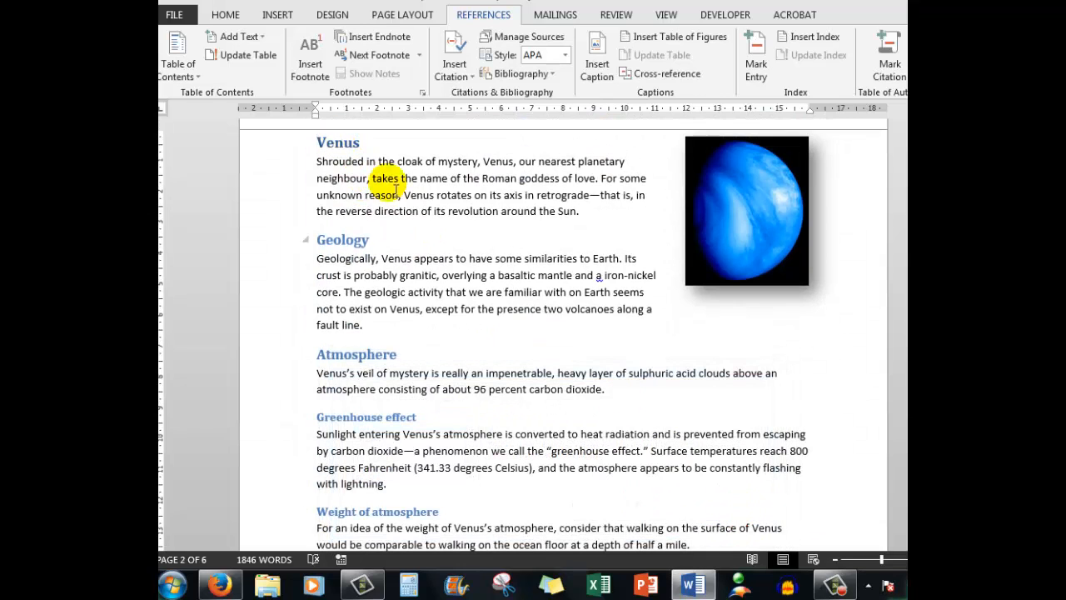